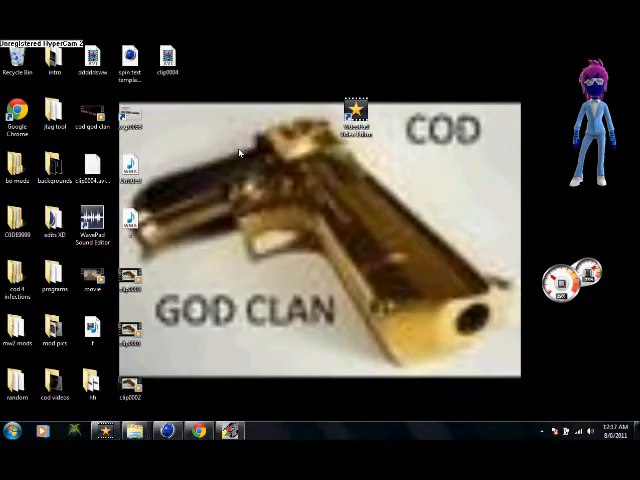
mouse_move(305, 130)
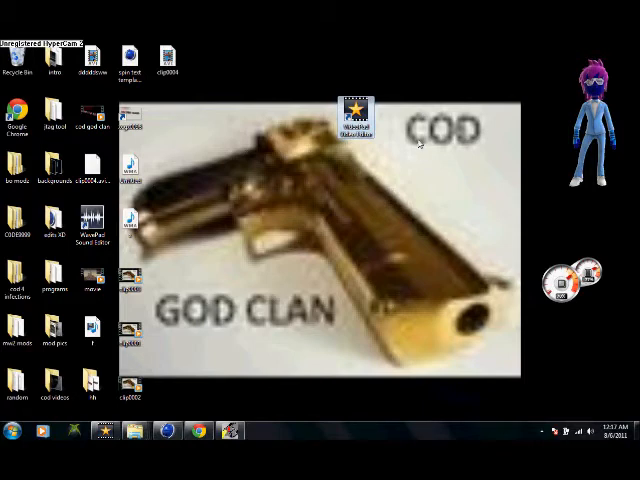
mouse_move(310, 125)
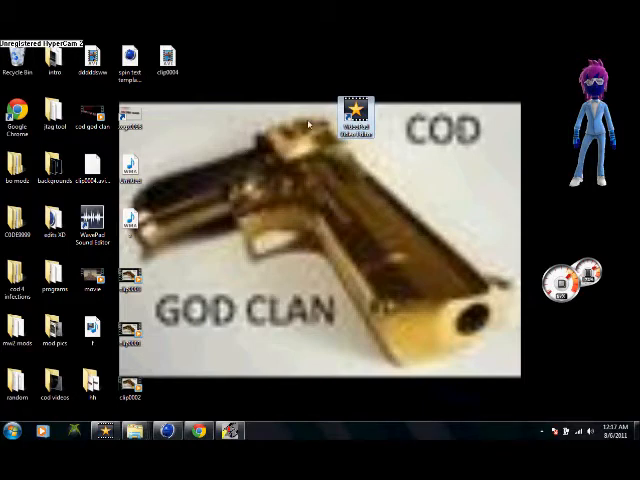
Launch VideoPad and import the gameplay movie into the project's media list
click(92, 125)
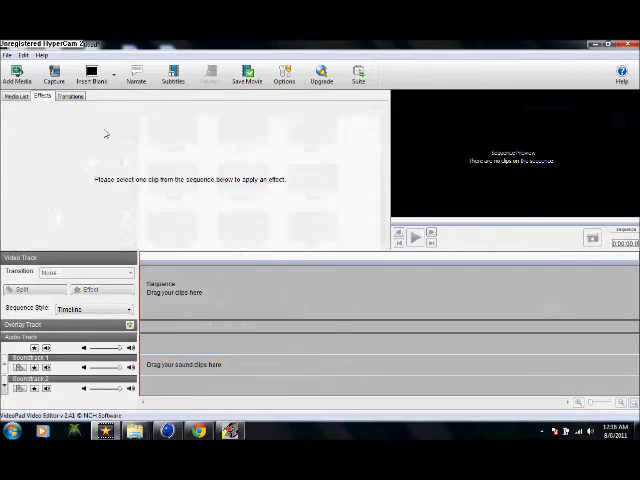
click(16, 96)
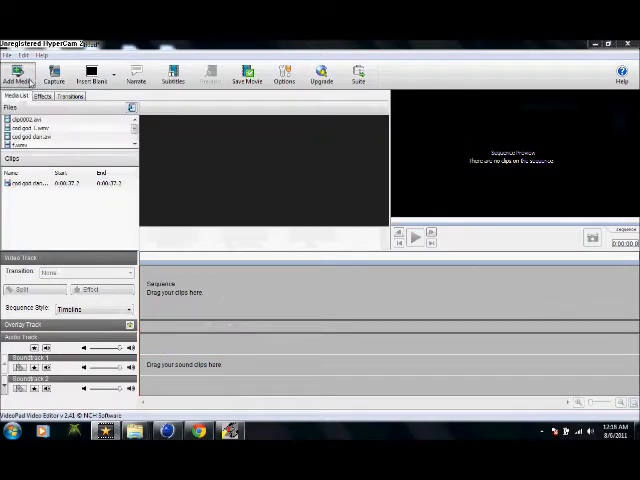
click(24, 74)
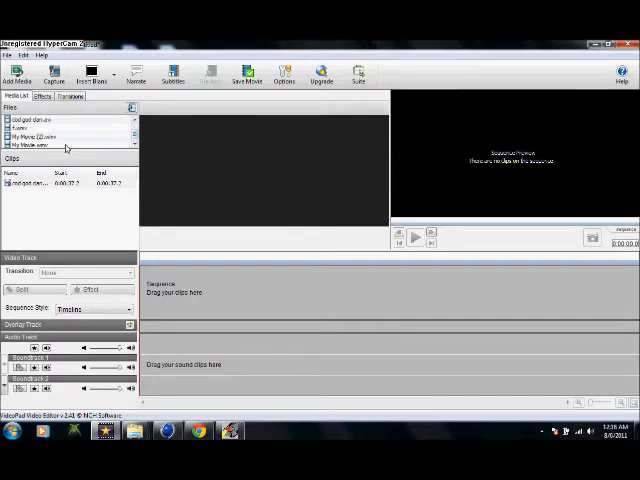
click(40, 135)
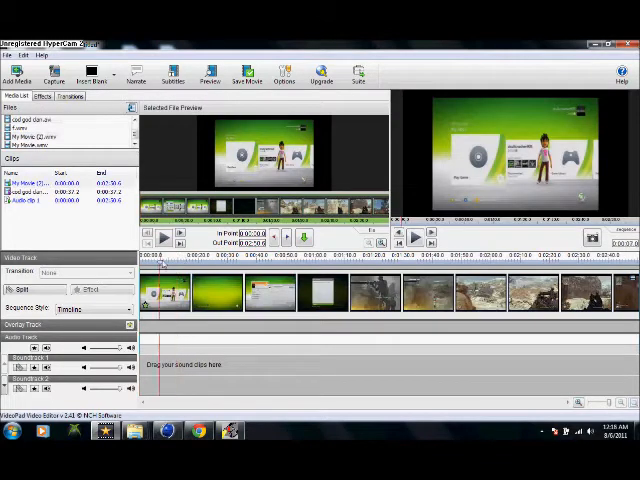
Play, pause and resume the sequence preview to view the GOD CLAN logo overlay
click(415, 234)
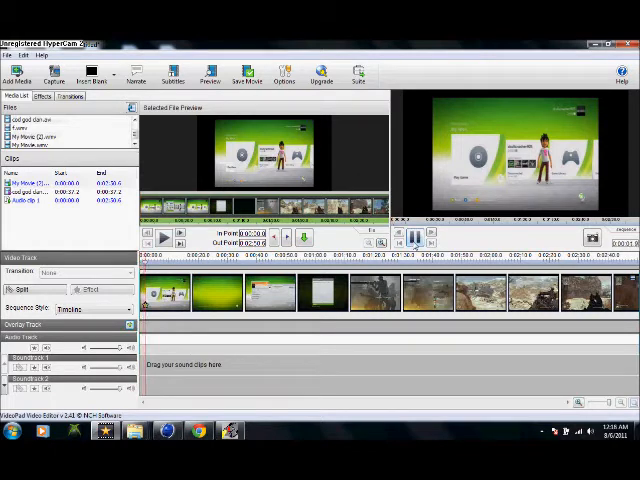
click(414, 234)
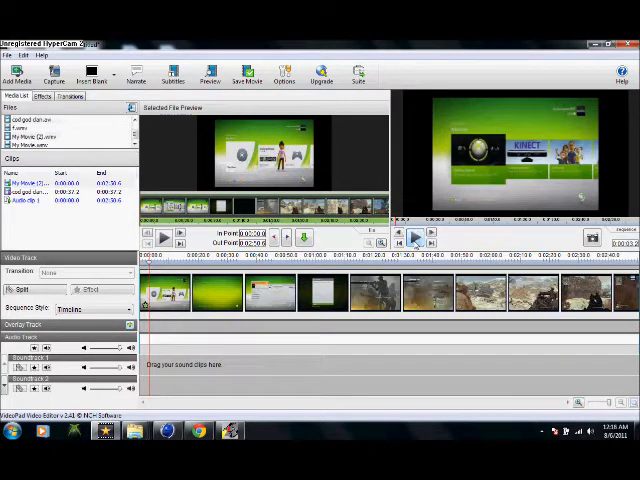
click(413, 235)
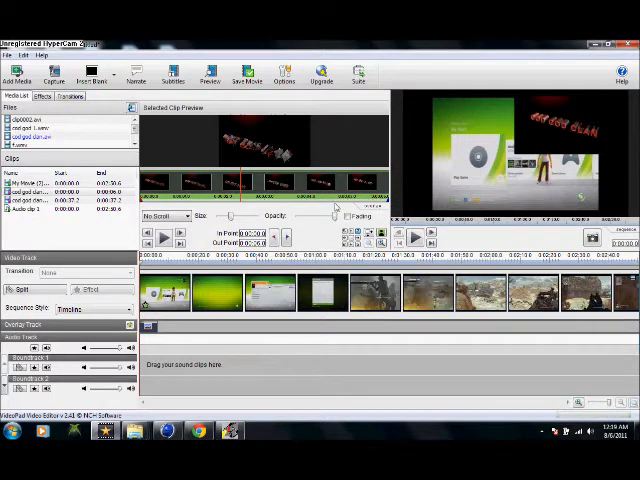
mouse_move(320, 228)
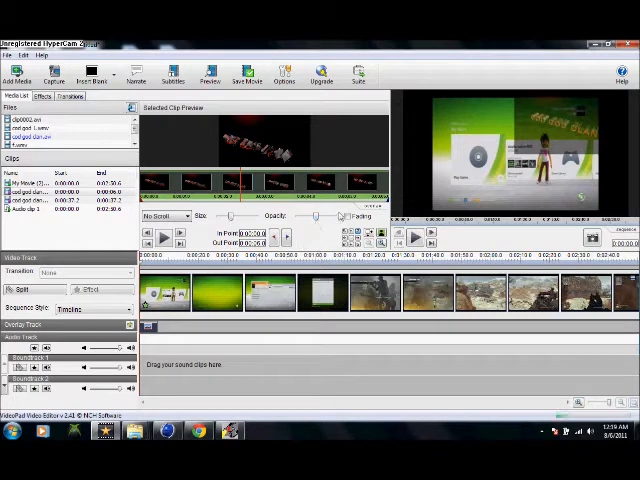
mouse_move(440, 185)
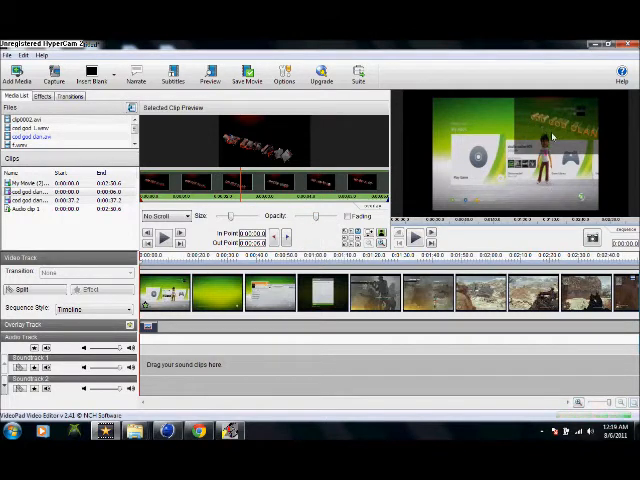
Play back the sequence preview to check the semi-transparent GOD CLAN logo
click(415, 235)
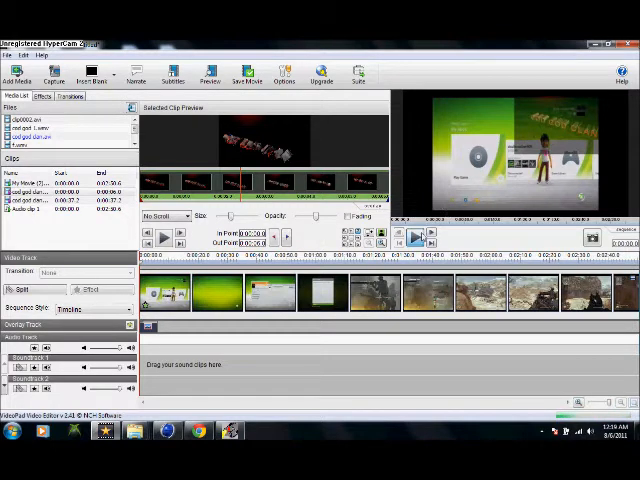
click(414, 235)
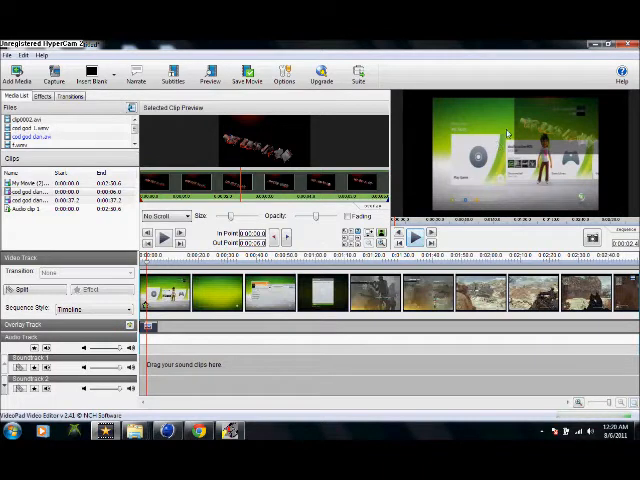
click(414, 234)
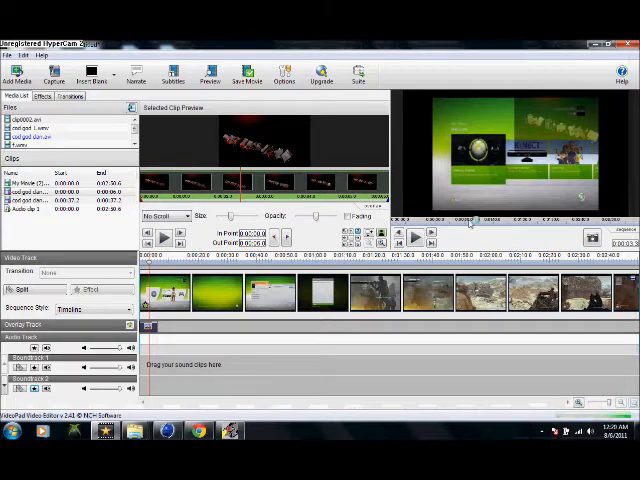
mouse_move(492, 238)
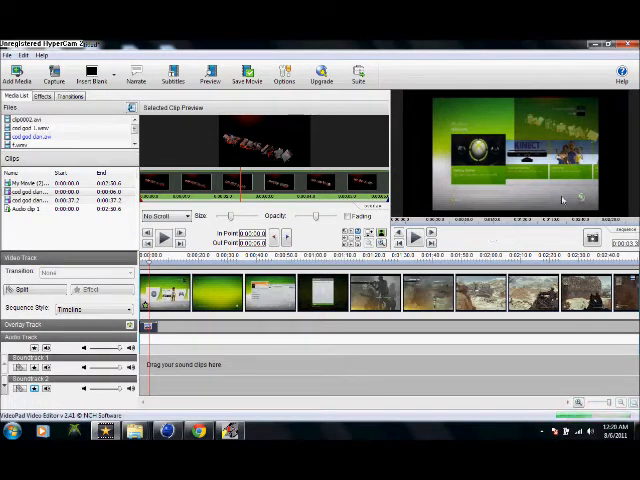
mouse_move(527, 184)
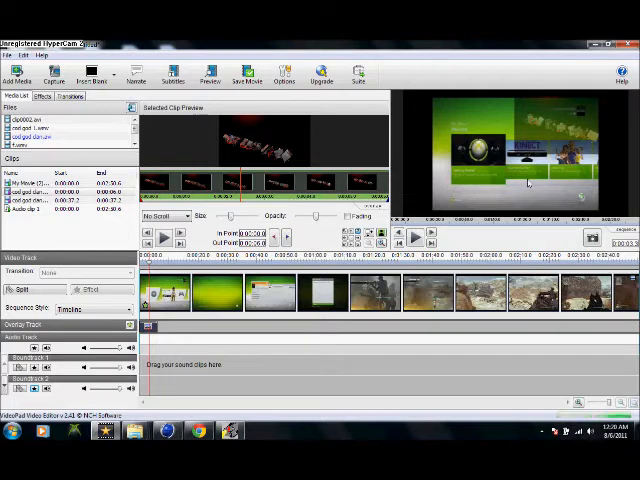
mouse_move(536, 240)
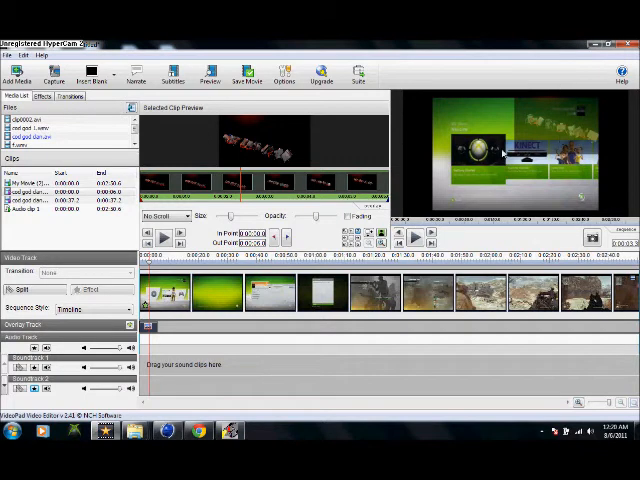
mouse_move(485, 135)
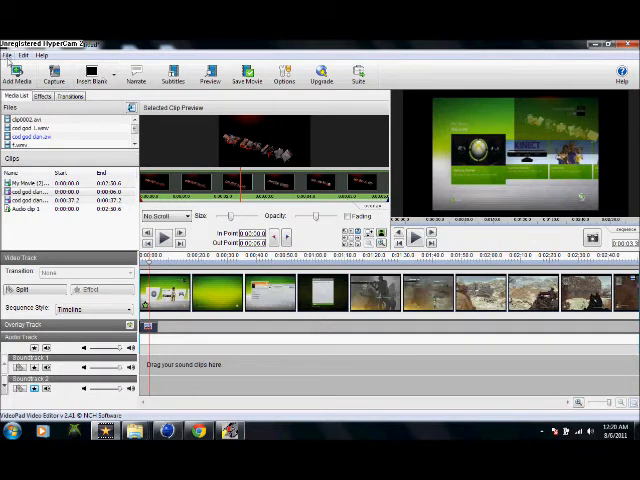
click(10, 55)
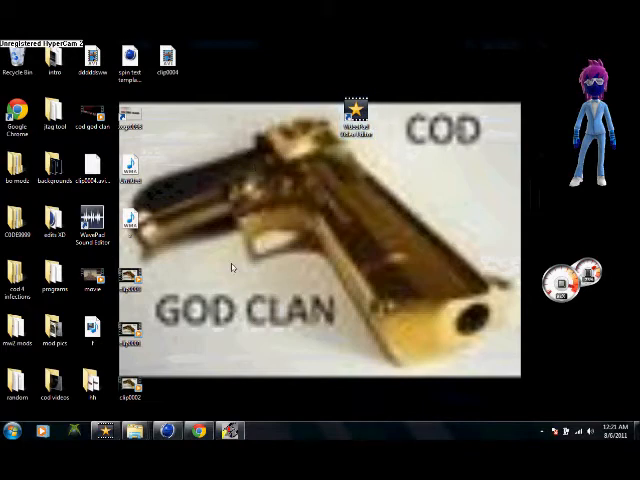
mouse_move(212, 172)
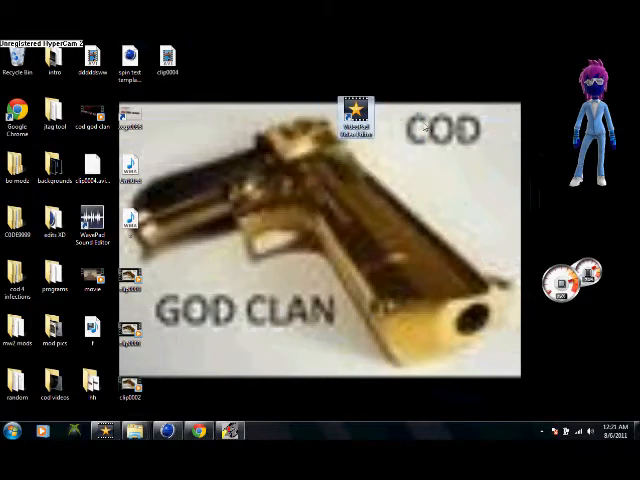
mouse_move(232, 44)
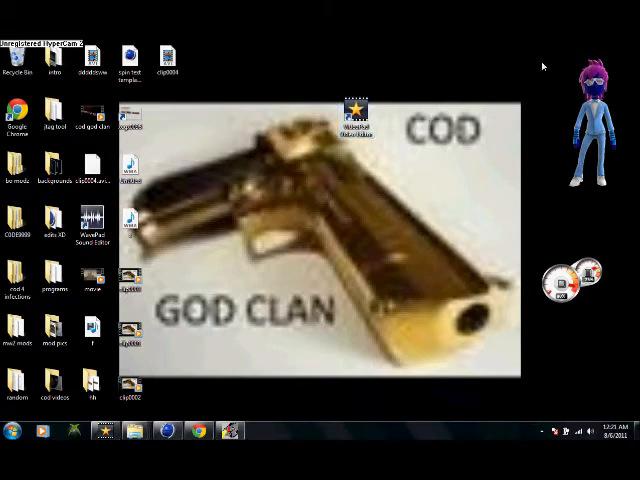
mouse_move(442, 185)
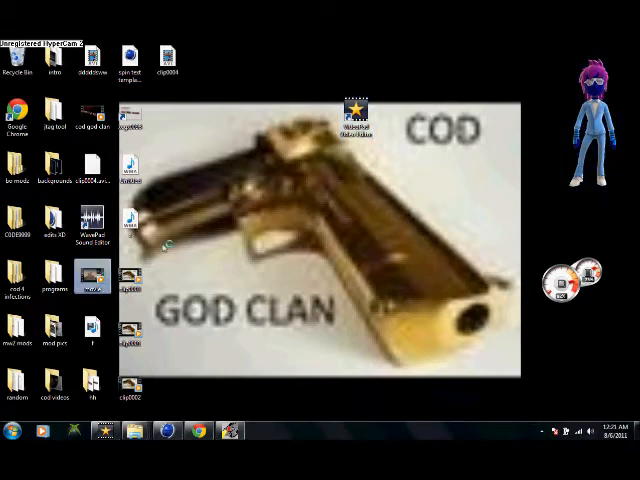
mouse_move(270, 222)
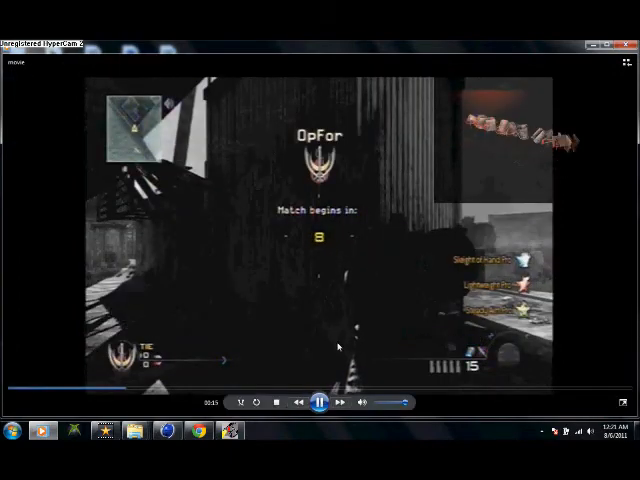
click(318, 401)
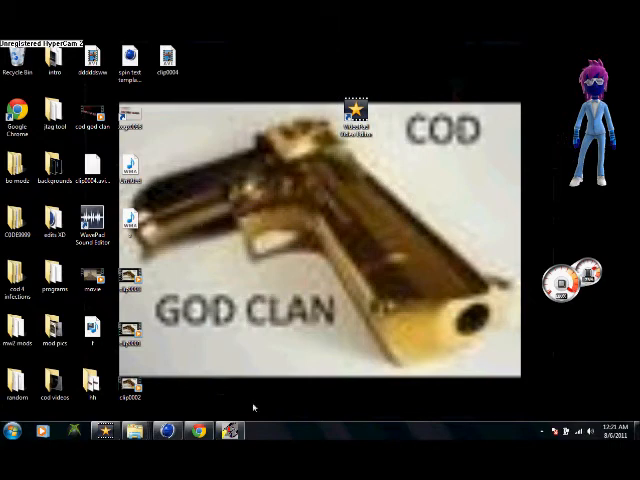
mouse_move(269, 406)
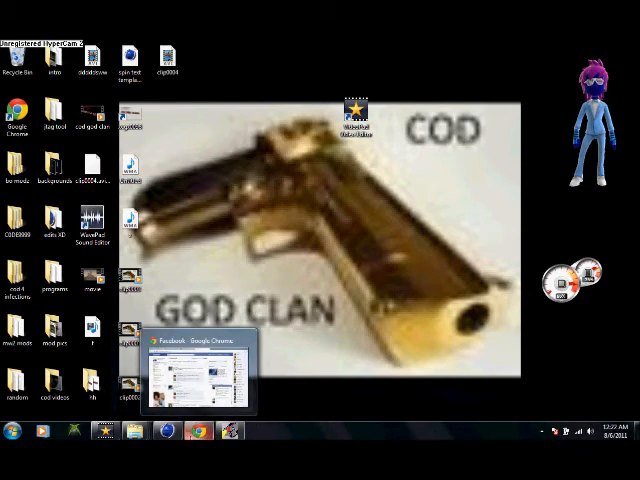
mouse_move(282, 397)
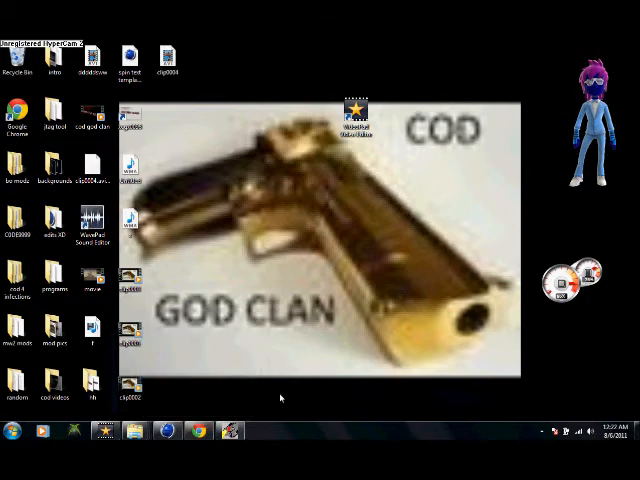